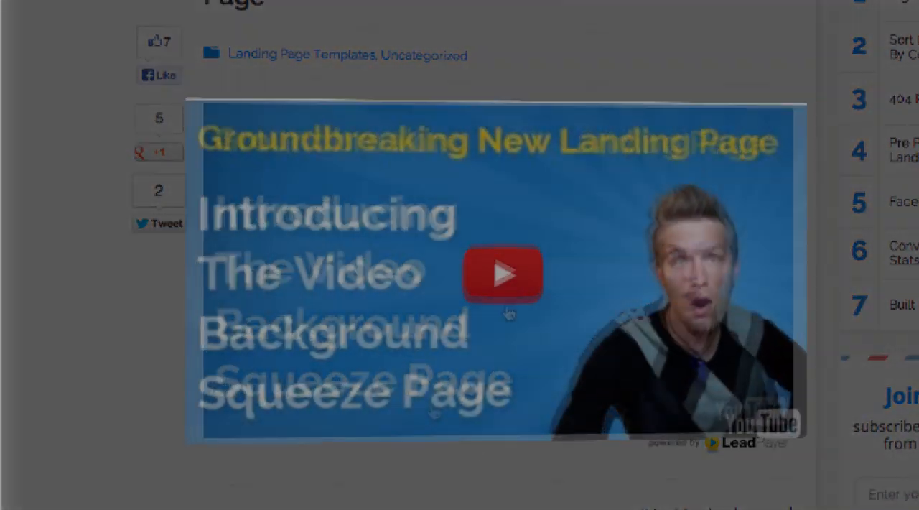
Step: Play the LeadPages landing page video from its YouTube overlay
{"action": "left_click", "coordinate": [502, 273]}
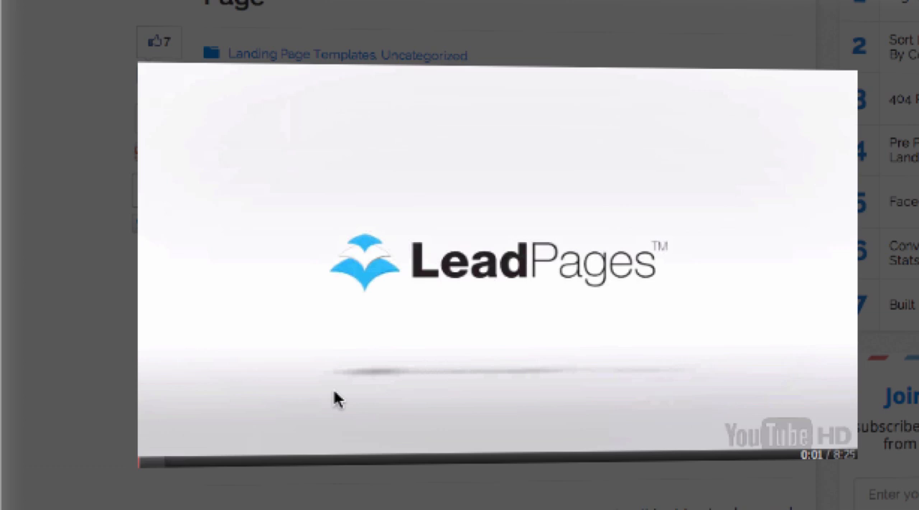
{"action": "left_click", "coordinate": [497, 262]}
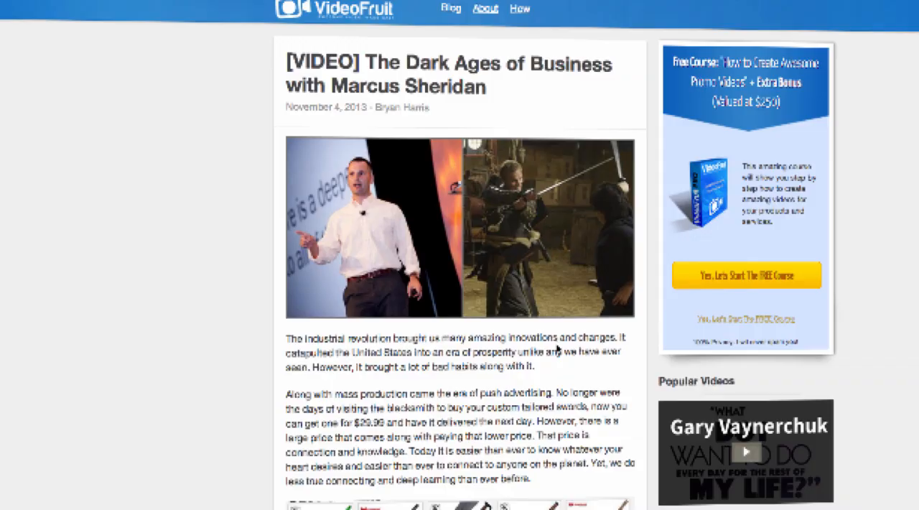
{"action": "scroll", "scroll_direction": "down", "scroll_amount": 3}
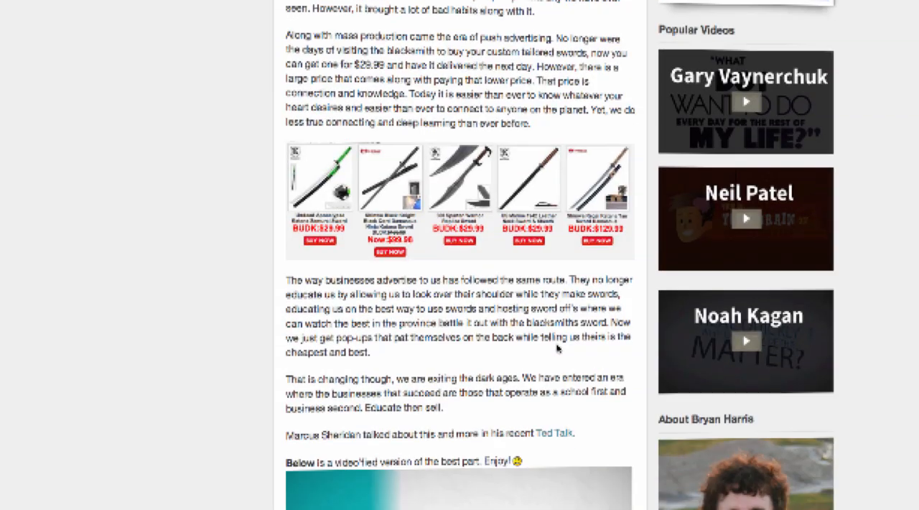
{"action": "scroll", "scroll_direction": "down", "scroll_amount": 3}
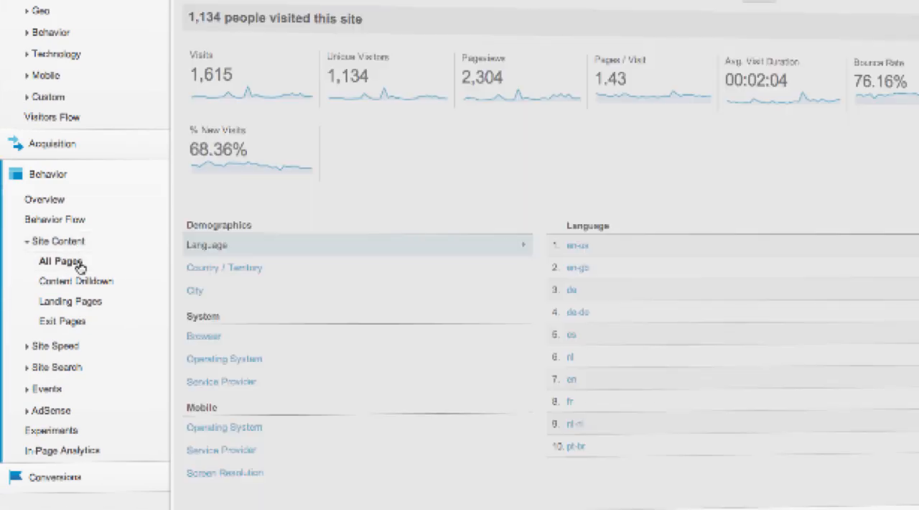
Step: Open Behavior > Site Content > All Pages to list pageviews per page
{"action": "left_click", "coordinate": [60, 262]}
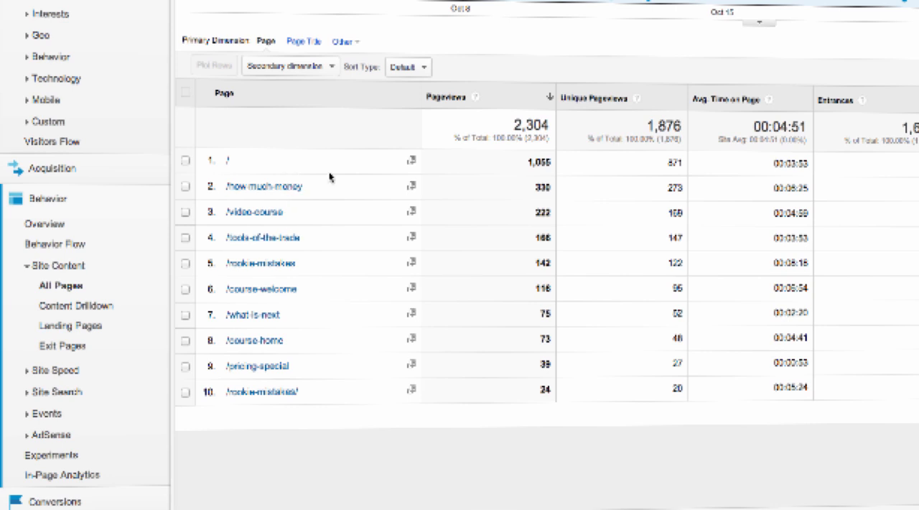
{"action": "mouse_move", "coordinate": [345, 415]}
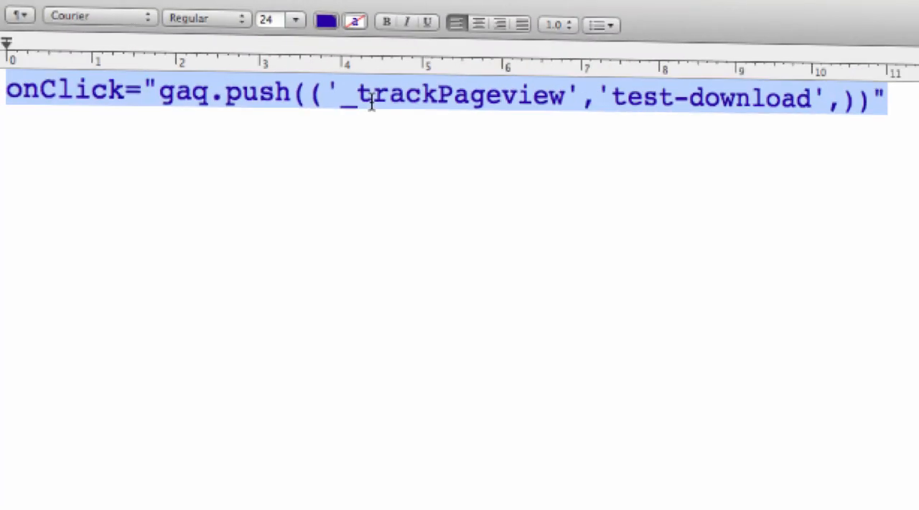
{"action": "mouse_move", "coordinate": [455, 204]}
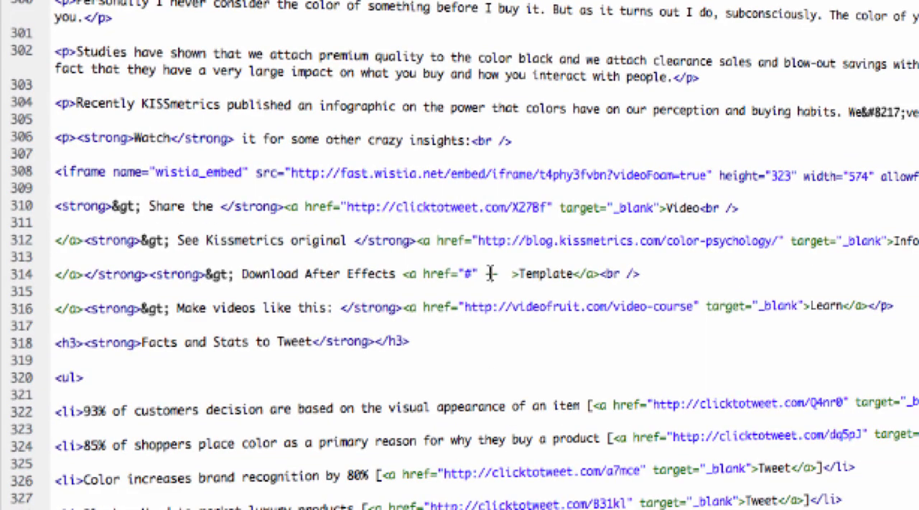
Step: Paste the onClick tracking code into the Template download link, naming the pageview 'custom-name-here'
{"action": "scroll", "scroll_direction": "down", "scroll_amount": 3}
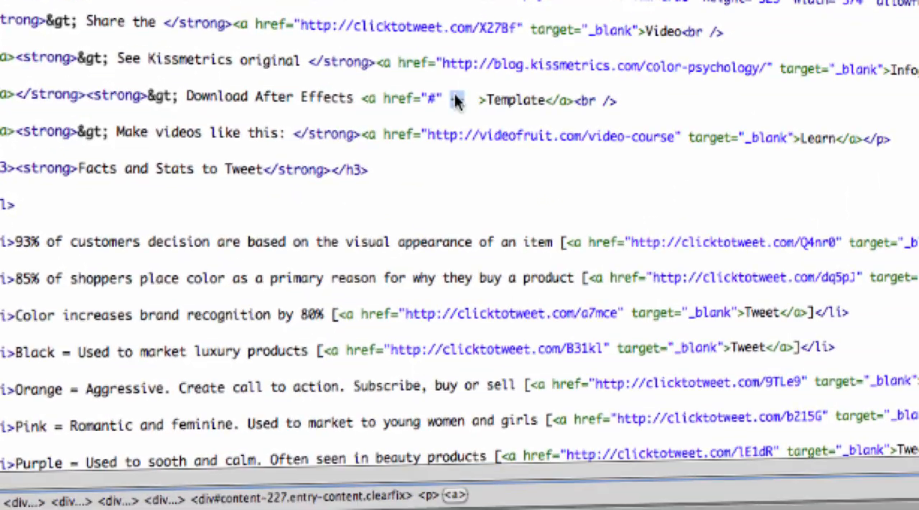
{"action": "right_click", "coordinate": [456, 100]}
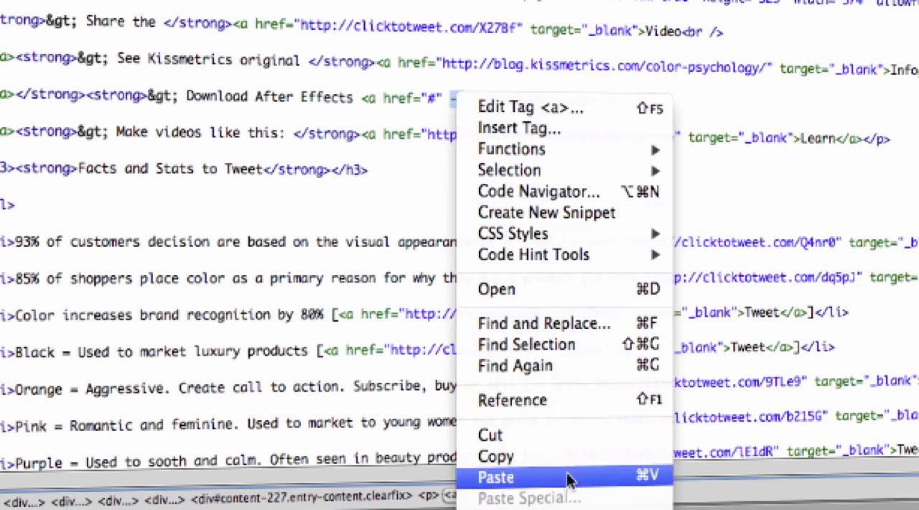
{"action": "left_click", "coordinate": [495, 477]}
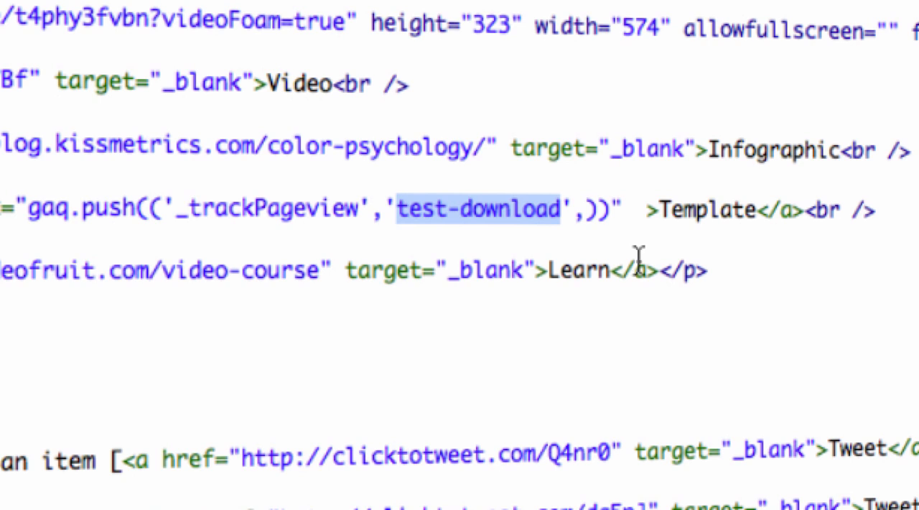
{"action": "type", "text": "cu"}
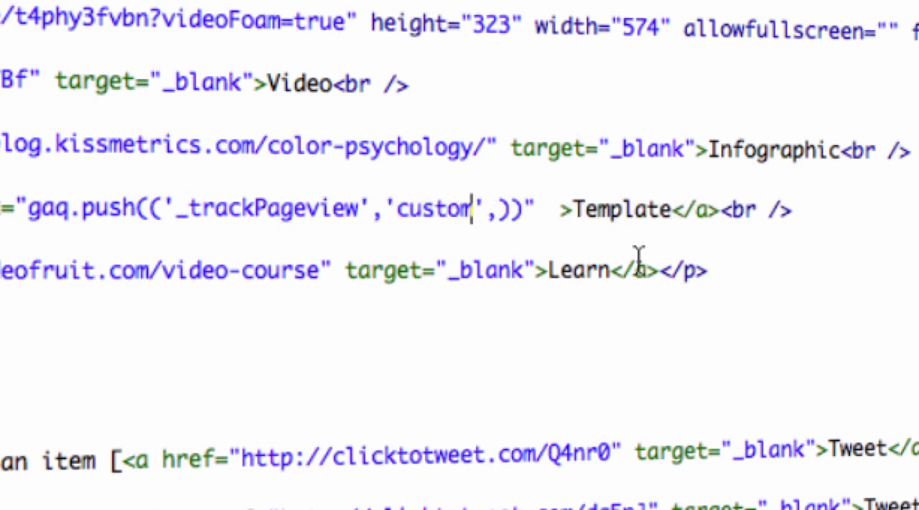
{"action": "type", "text": "-name-here"}
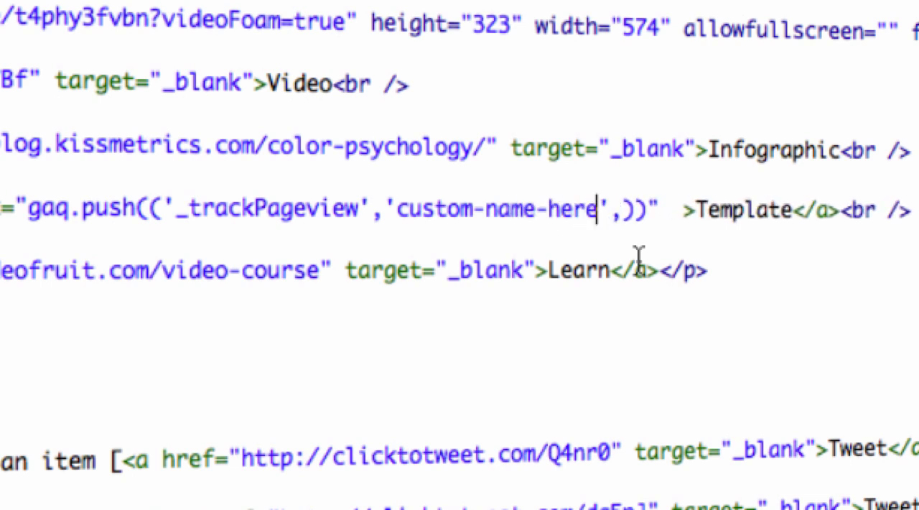
{"action": "double_click", "coordinate": [495, 209]}
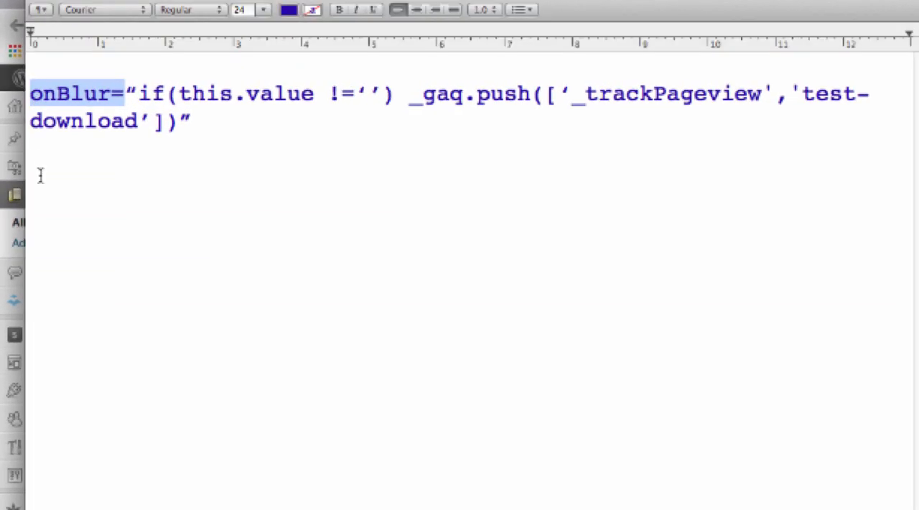
{"action": "mouse_move", "coordinate": [130, 93]}
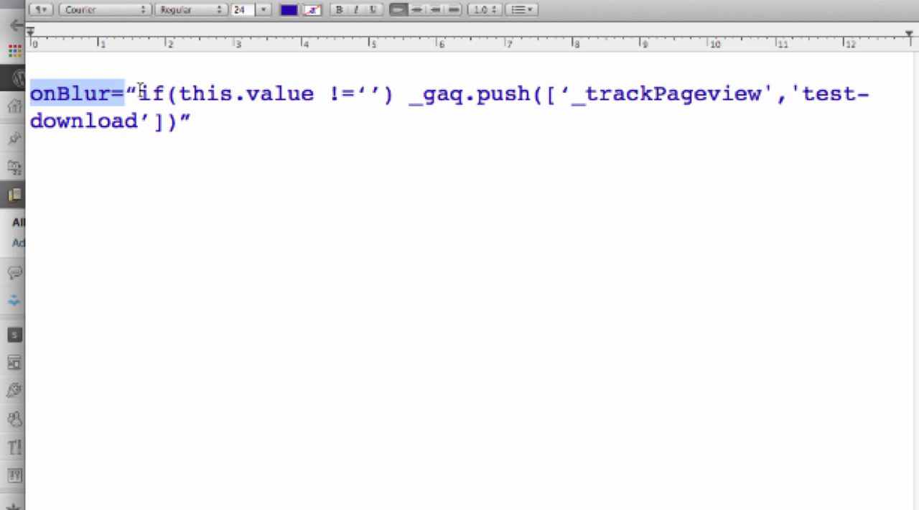
Step: Select the onBlur attribute name in the TextEdit tracking snippet
{"action": "double_click", "coordinate": [151, 94]}
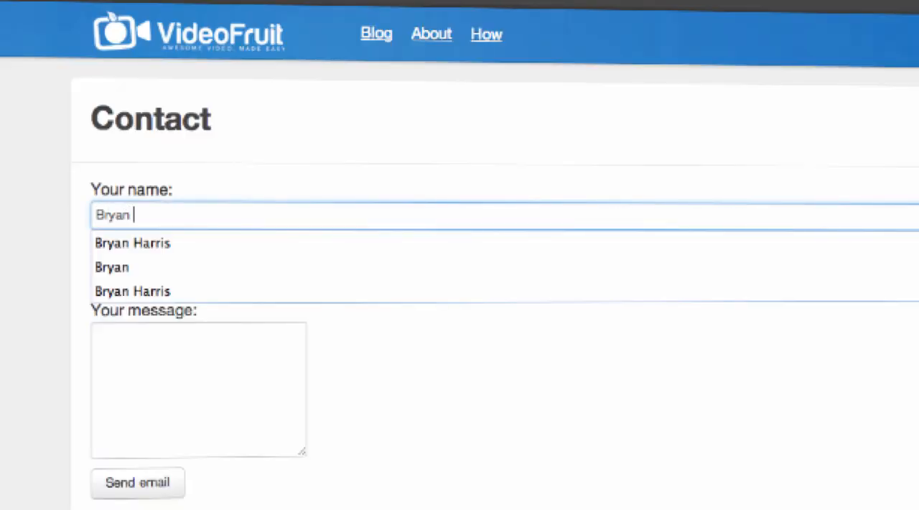
Step: Enter a name in the contact form's Your name field via autocomplete
{"action": "left_click", "coordinate": [132, 291]}
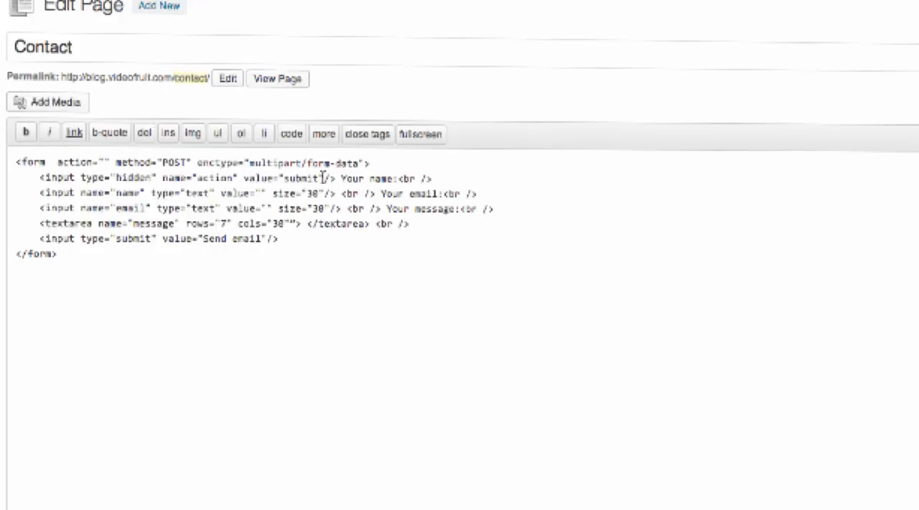
Step: Add onBlur _gaq.push calls to the form fields and an onClick 'submit-button' call to Send email
{"action": "type", "text": "onBlur=\"if(this.value !='') _gaq.push(['_trackPageview','form-field-name'])\""}
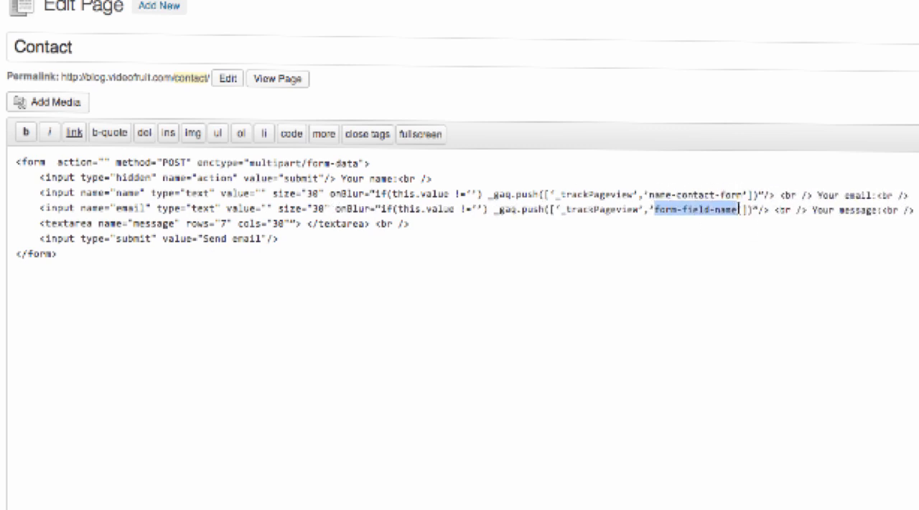
{"action": "type", "text": "email-contact-form"}
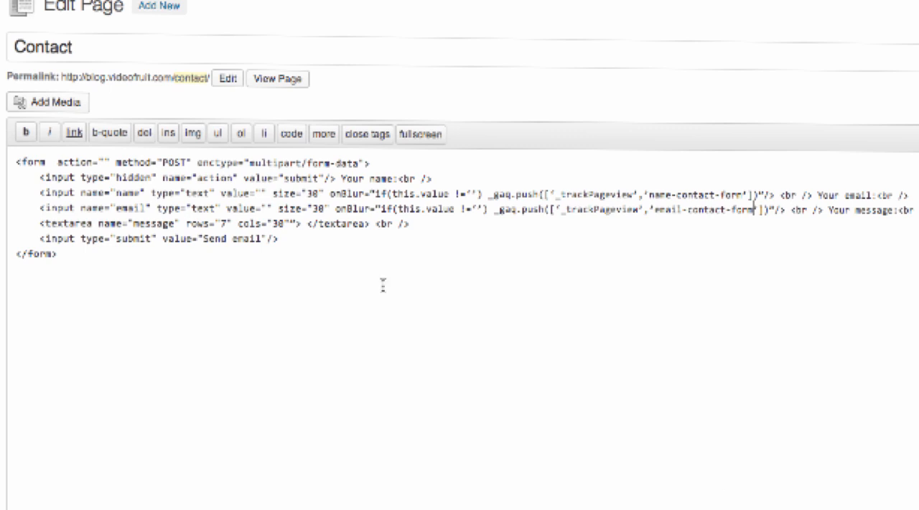
{"action": "type", "text": "onBlur=\"if(this.value !='') _gaq.push(['_trackPageview','form-field-name'])\""}
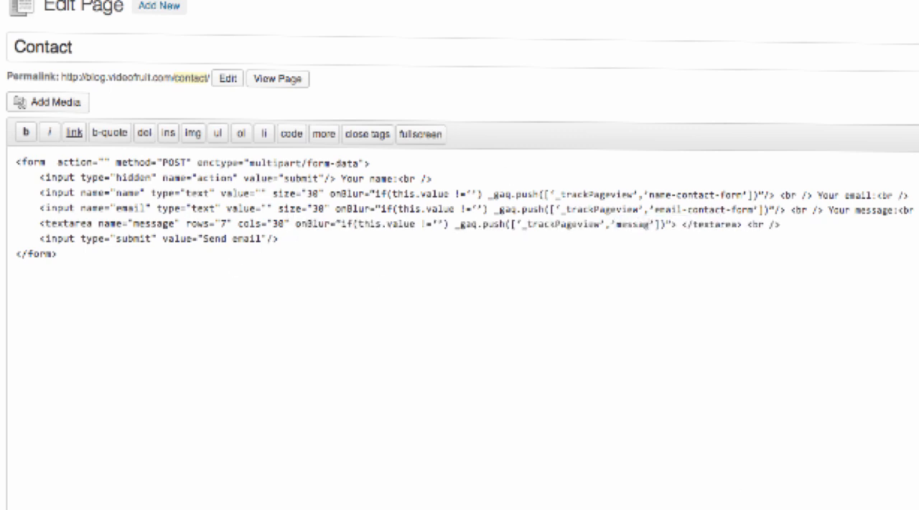
{"action": "type", "text": "onClick=\"_gaq.push(['_trackPageview','change-name',)]\""}
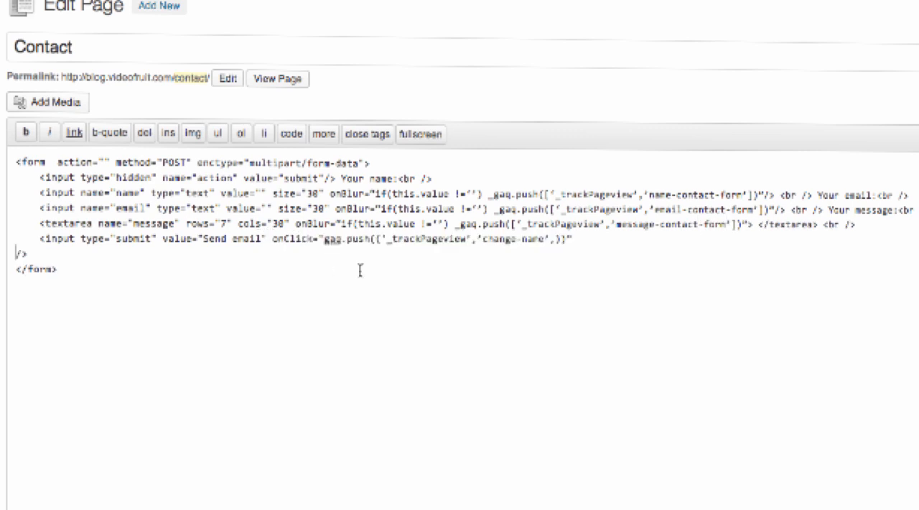
{"action": "type", "text": "submit-button"}
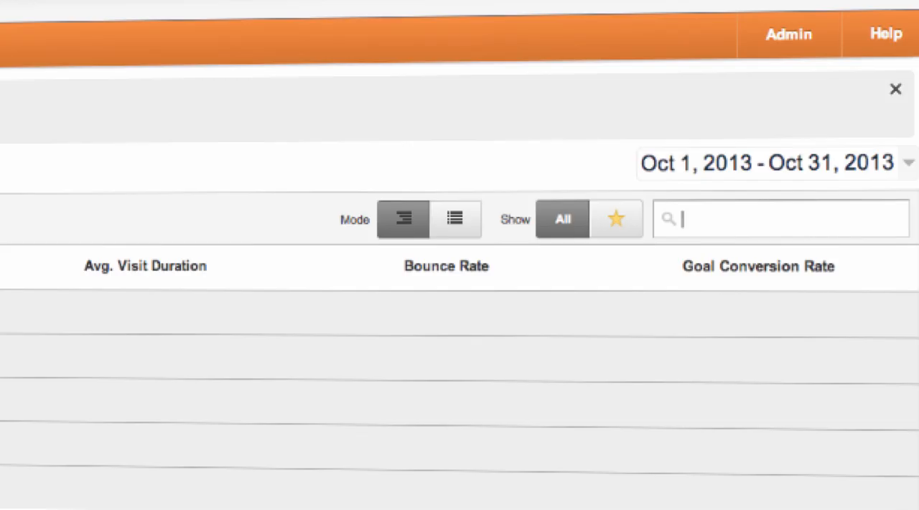
{"action": "mouse_move", "coordinate": [789, 34]}
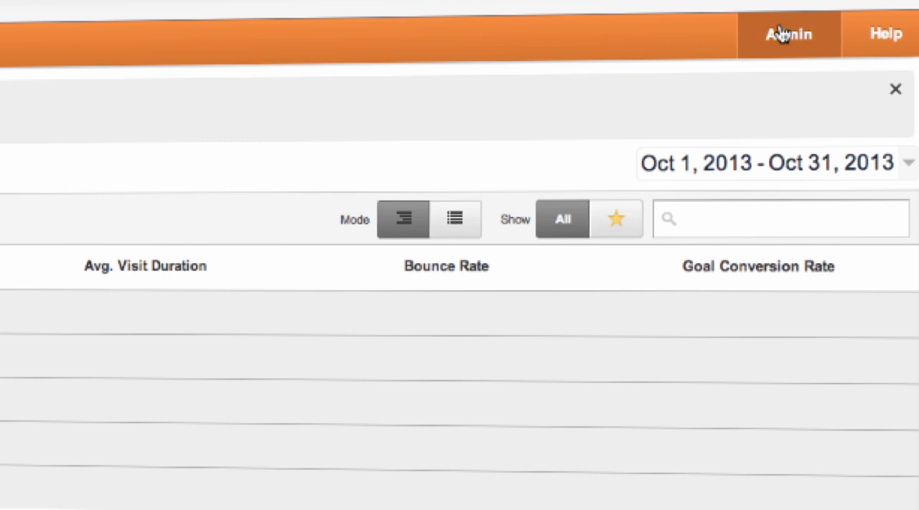
Step: Go to Admin, then Goals under the All Web Site Data view
{"action": "left_click", "coordinate": [787, 34]}
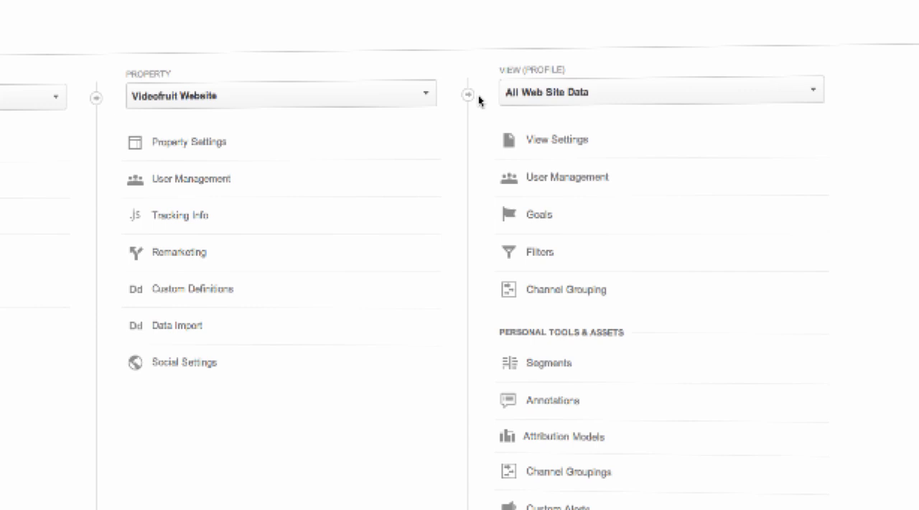
{"action": "mouse_move", "coordinate": [559, 98]}
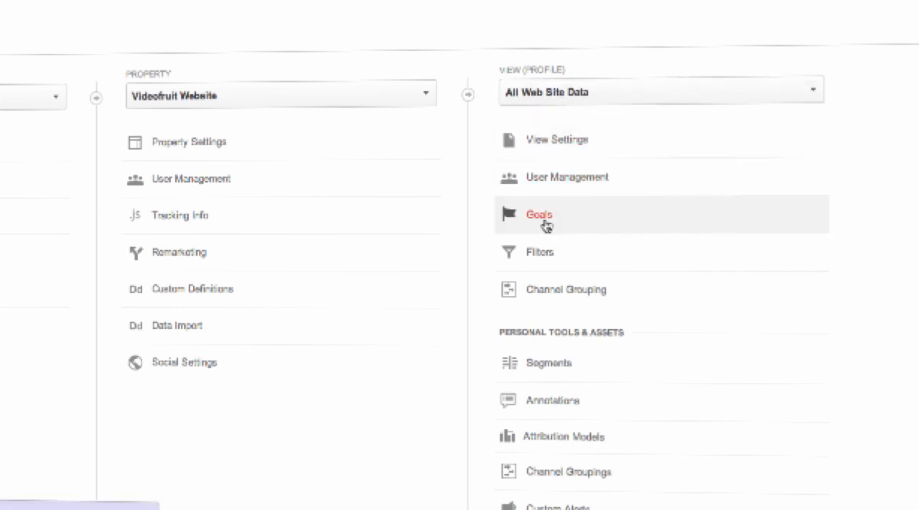
{"action": "left_click", "coordinate": [539, 214]}
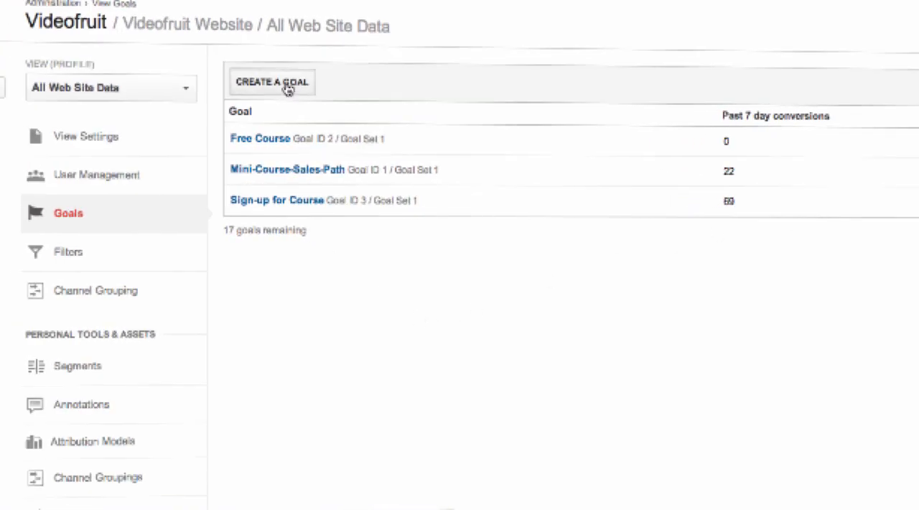
Step: Create a new Destination goal named 'Contact Us'
{"action": "left_click", "coordinate": [271, 82]}
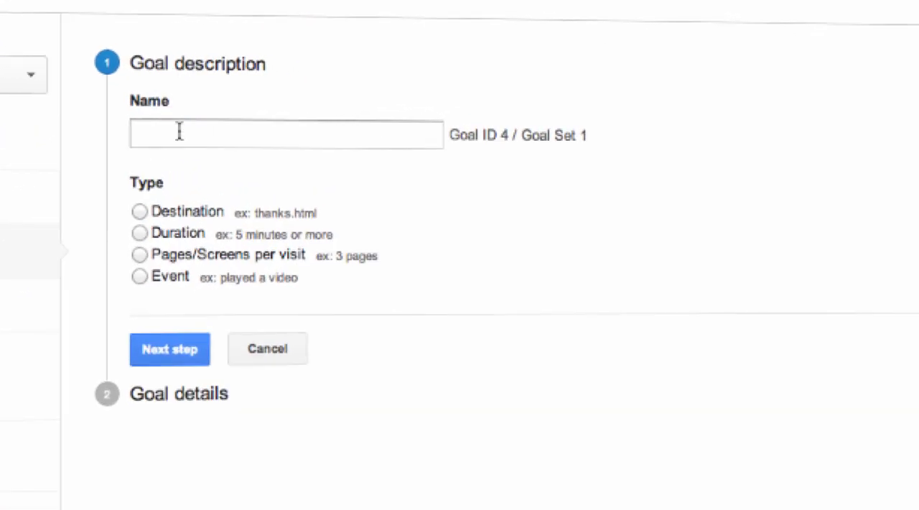
{"action": "left_click", "coordinate": [285, 135]}
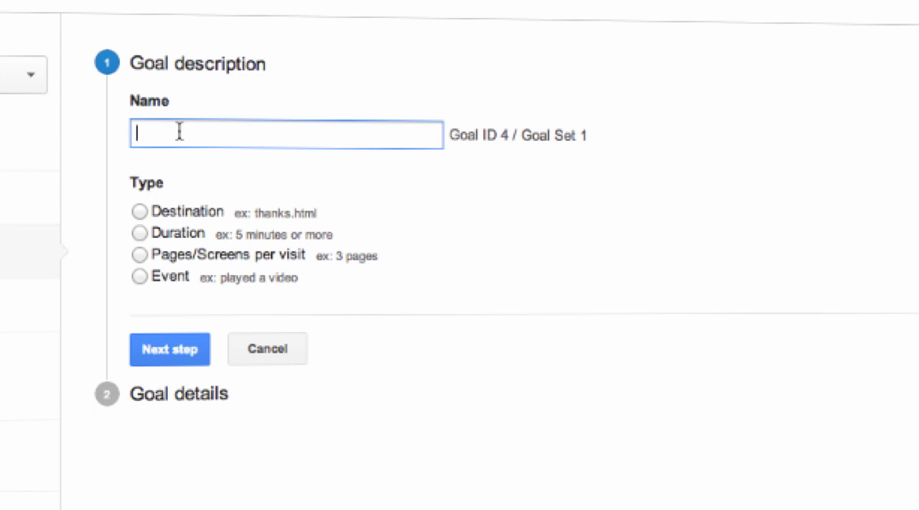
{"action": "type", "text": "Contact U"}
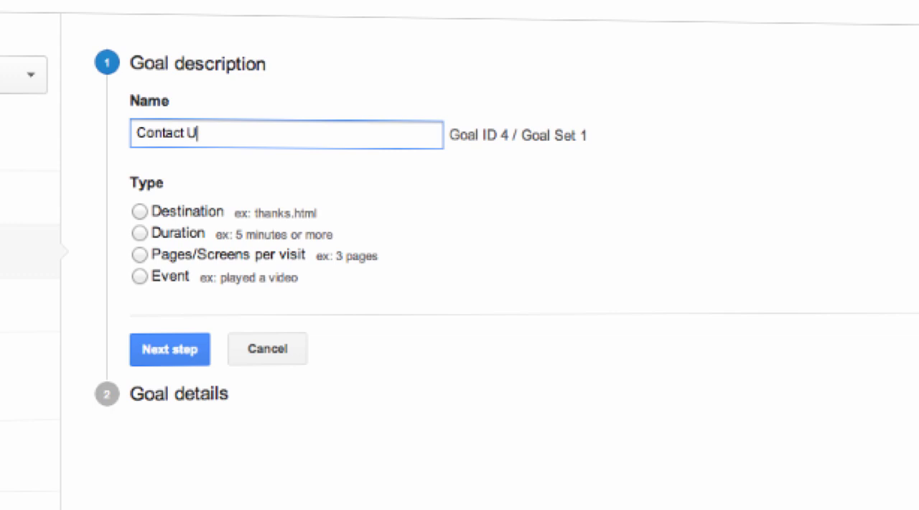
{"action": "type", "text": "s"}
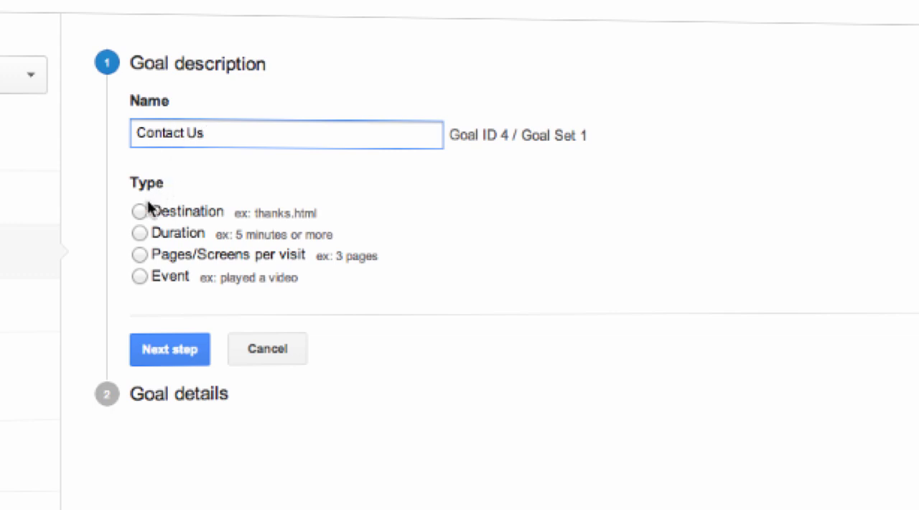
{"action": "left_click", "coordinate": [140, 212]}
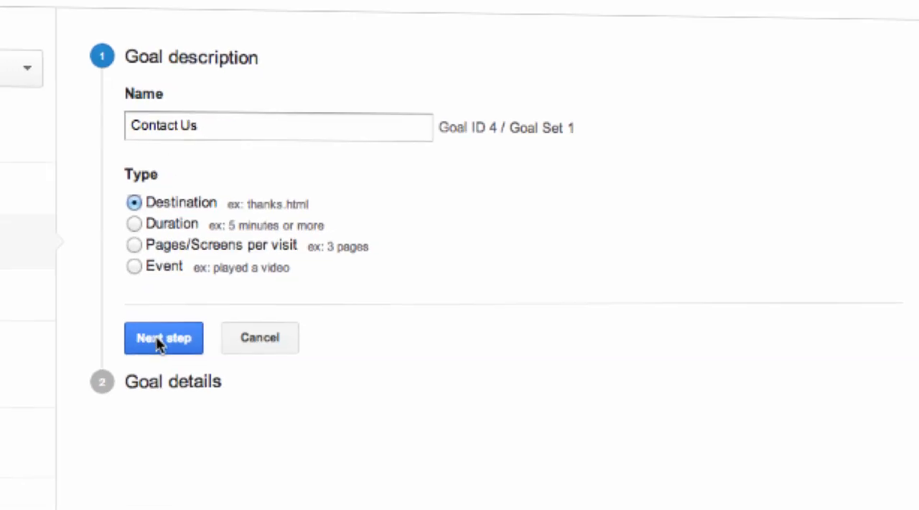
{"action": "left_click", "coordinate": [163, 337]}
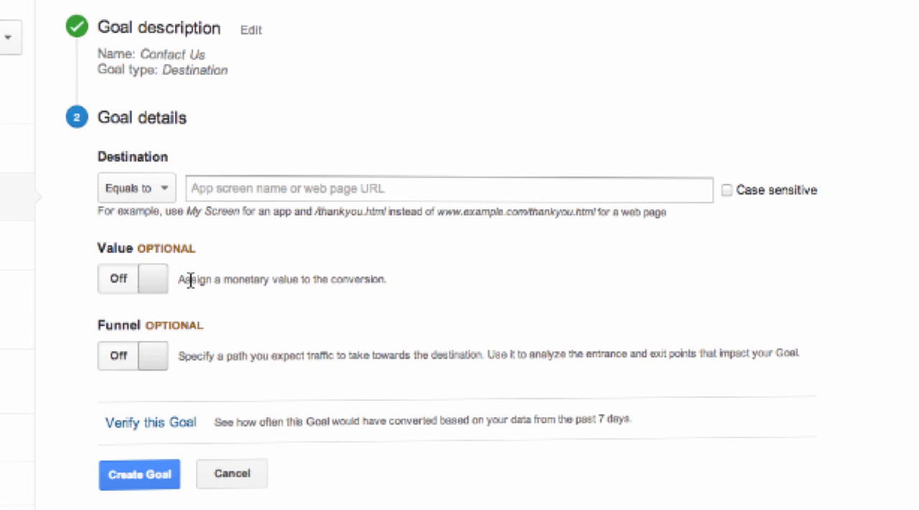
Step: Enter 'submit-button' as the goal's destination
{"action": "left_click", "coordinate": [446, 189]}
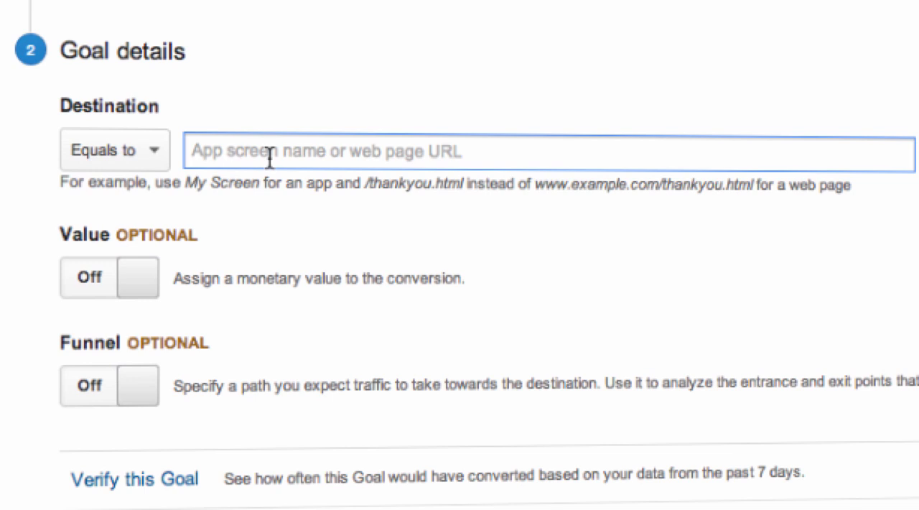
{"action": "type", "text": "submit-butto"}
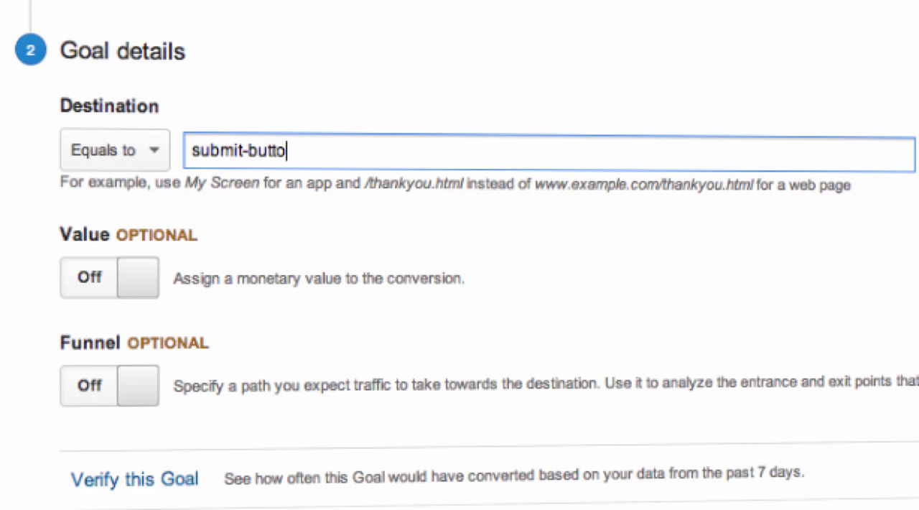
{"action": "type", "text": "n"}
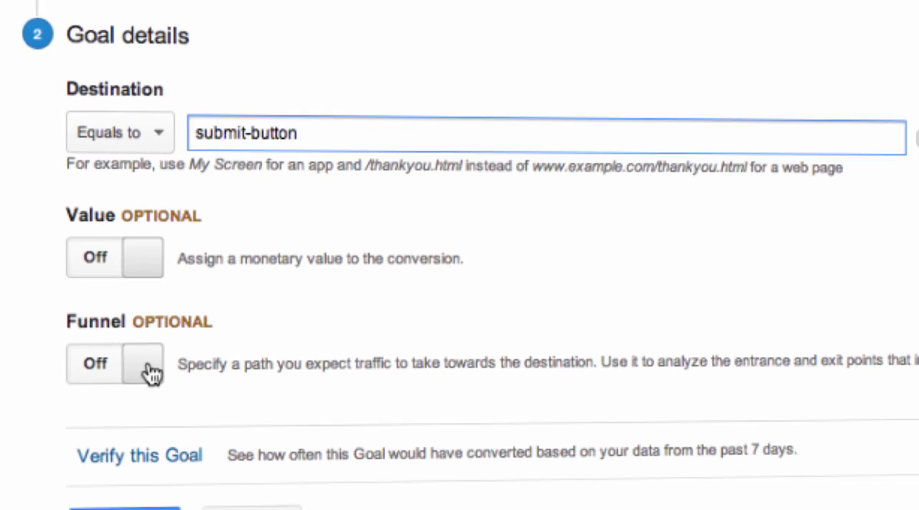
Step: Add funnel steps Name, Email and Message Field with their contact-form pages, and create the goal
{"action": "left_click", "coordinate": [115, 363]}
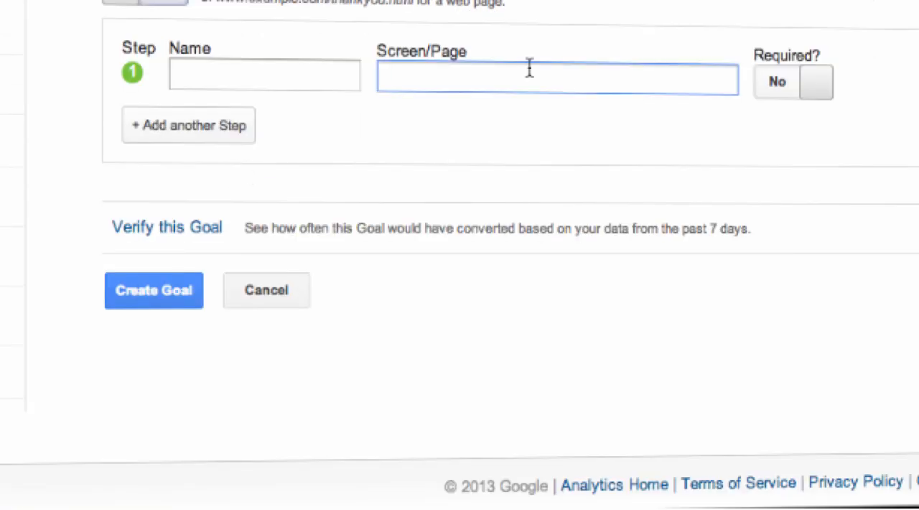
{"action": "type", "text": "name-contact-form"}
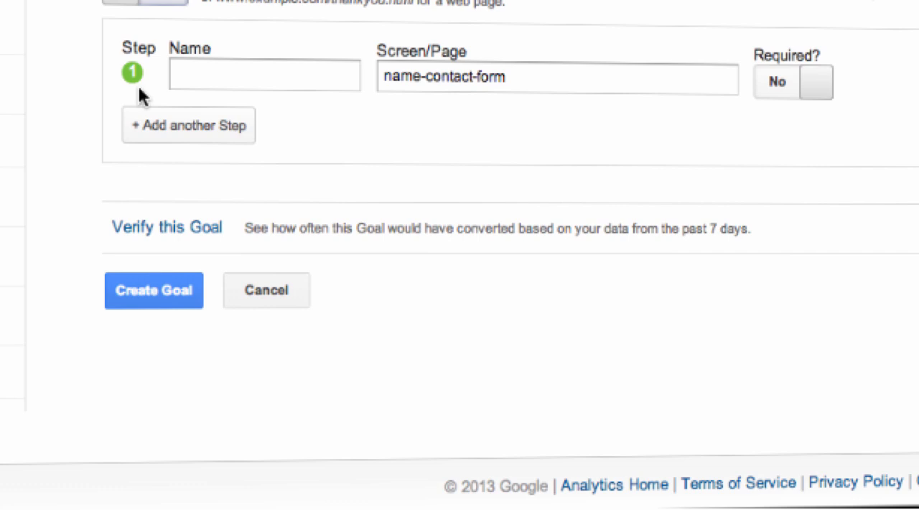
{"action": "type", "text": "email-contact-f"}
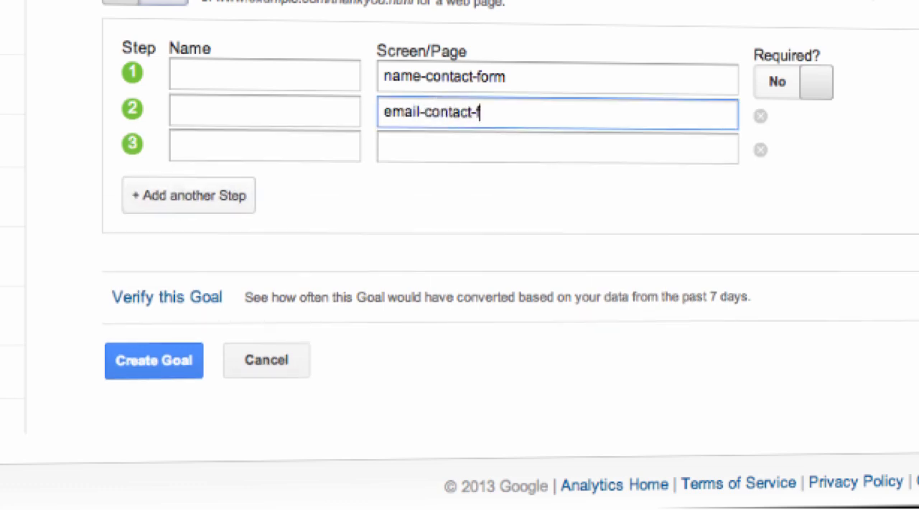
{"action": "type", "text": "message-contact-f"}
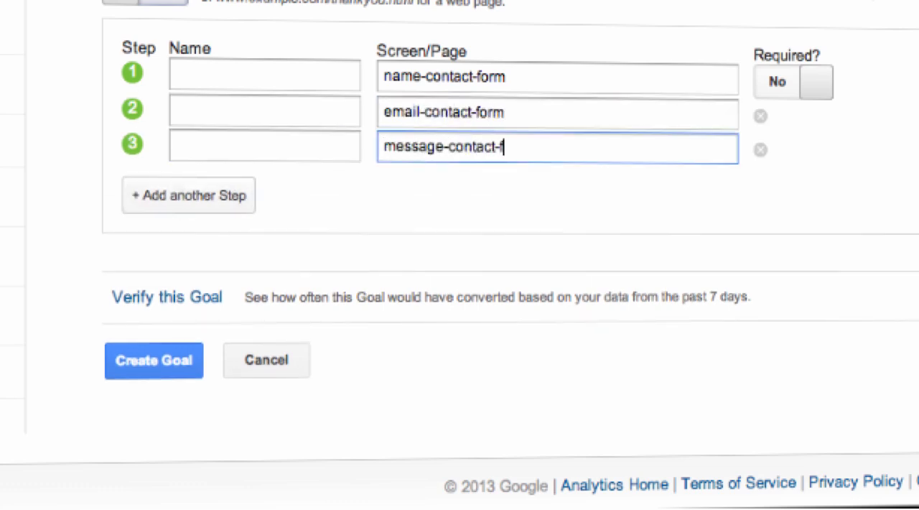
{"action": "type", "text": "Em"}
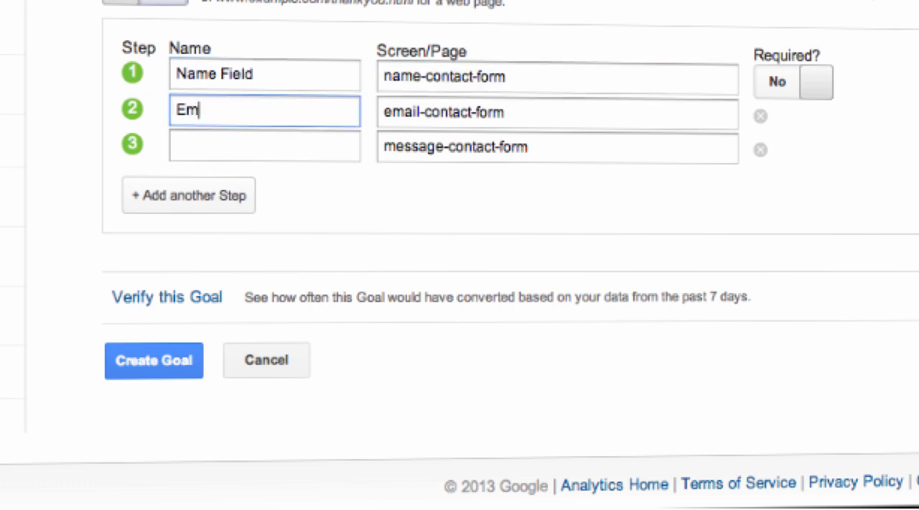
{"action": "type", "text": "Message Field"}
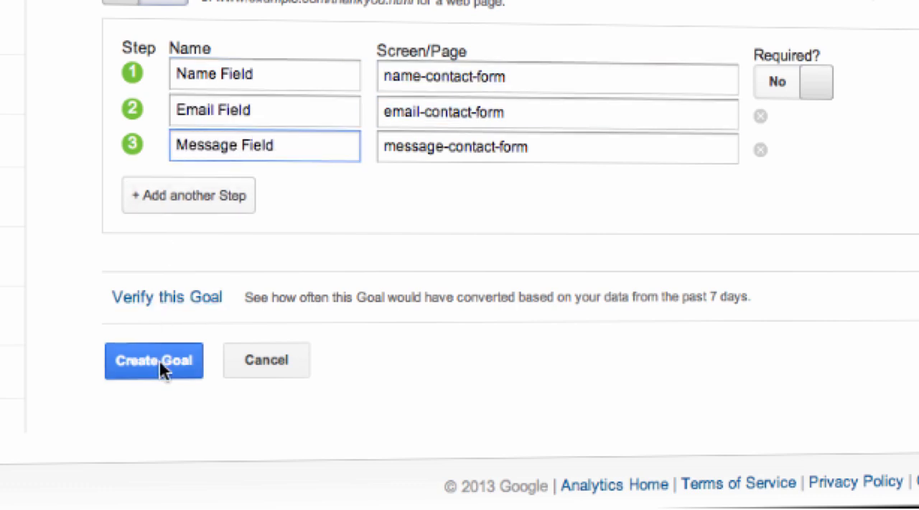
{"action": "left_click", "coordinate": [154, 360]}
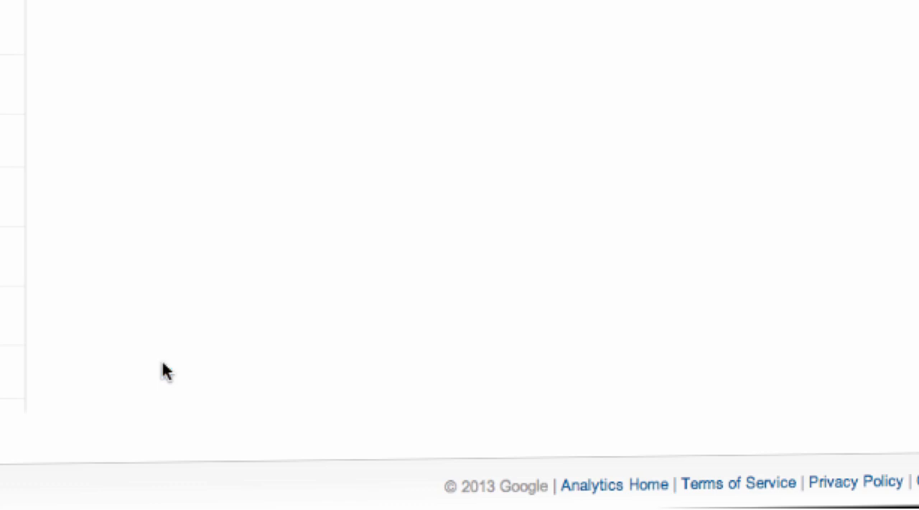